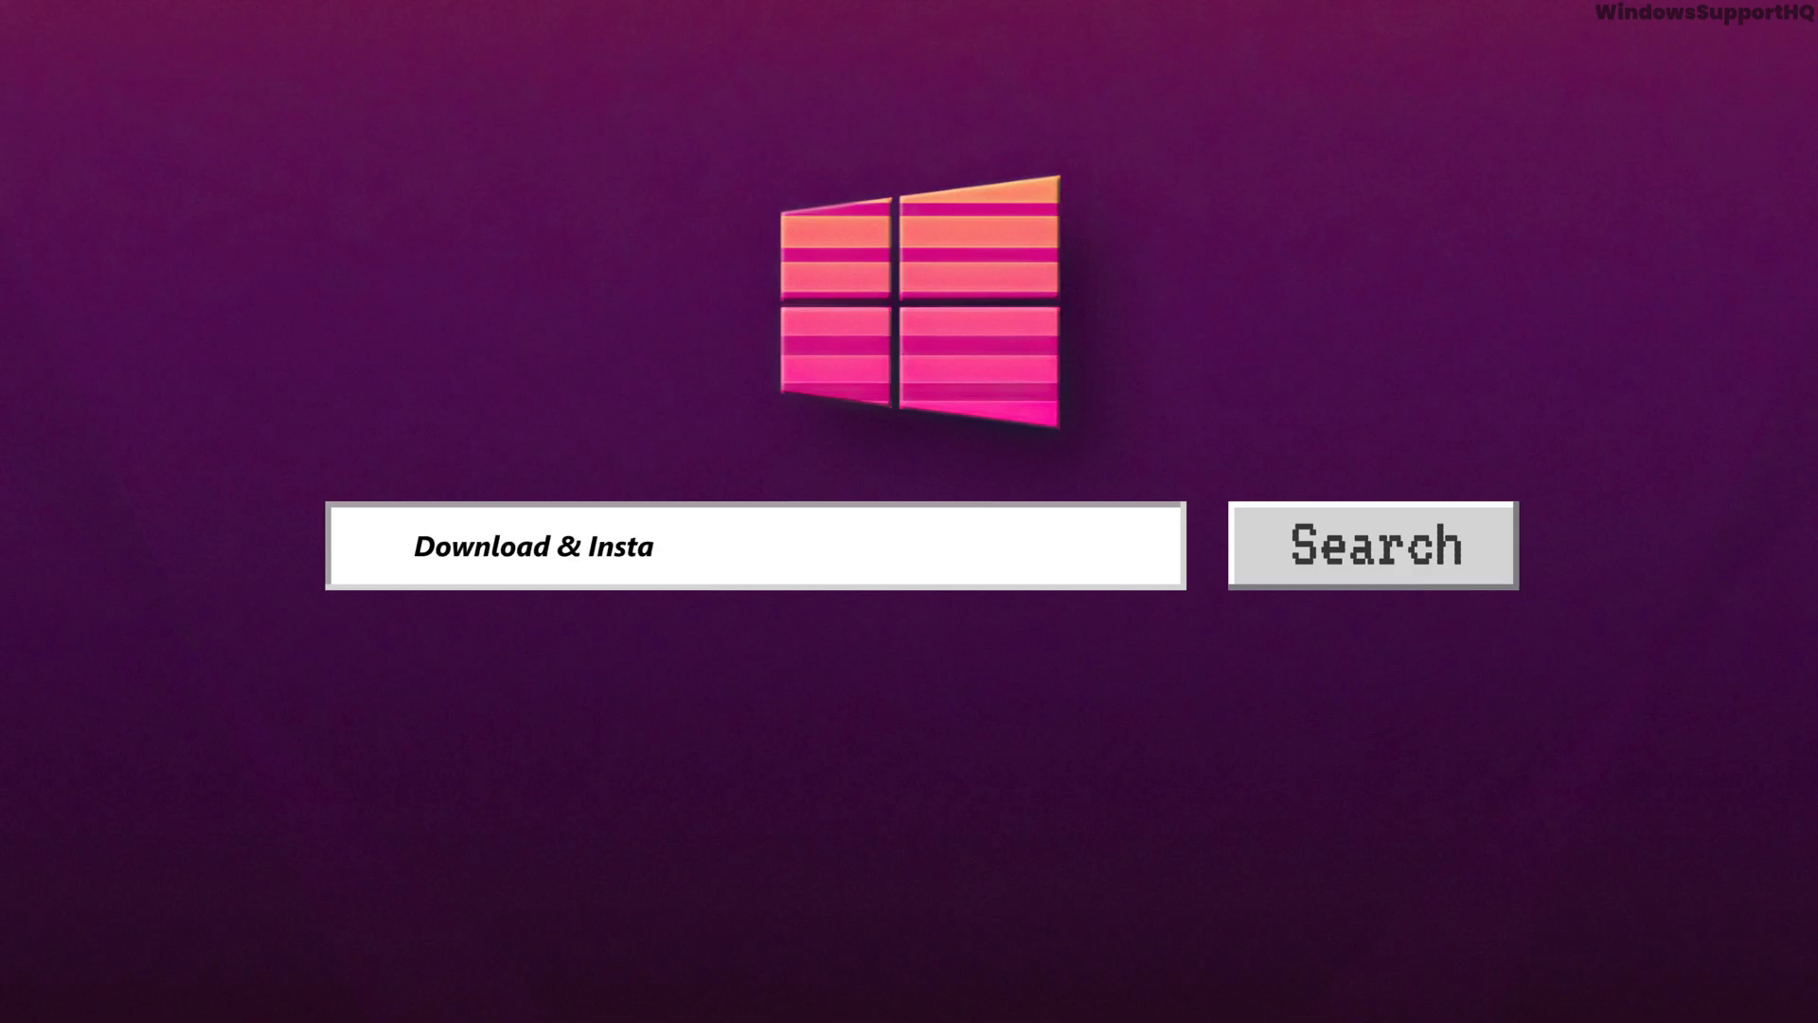
Step: Bring Chrome onto the screen maximized on the processing.org download page
type("ll IDE Open Sourc")
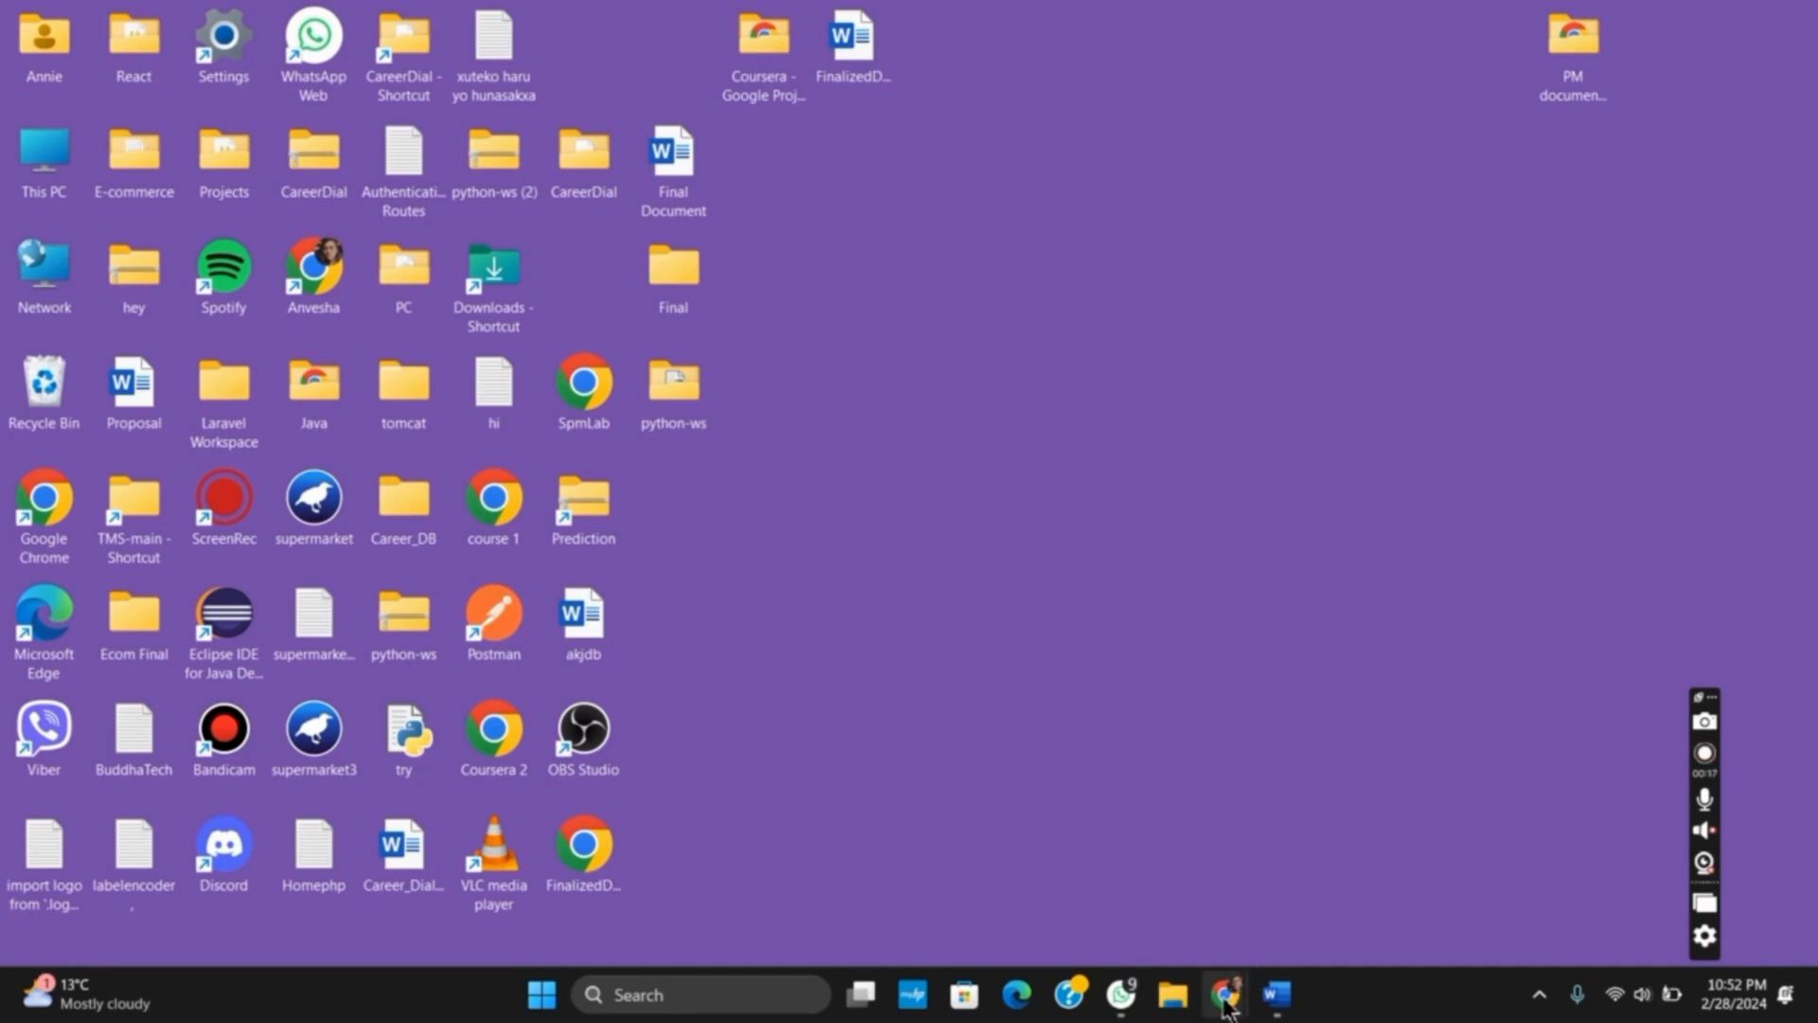
left_click(1227, 995)
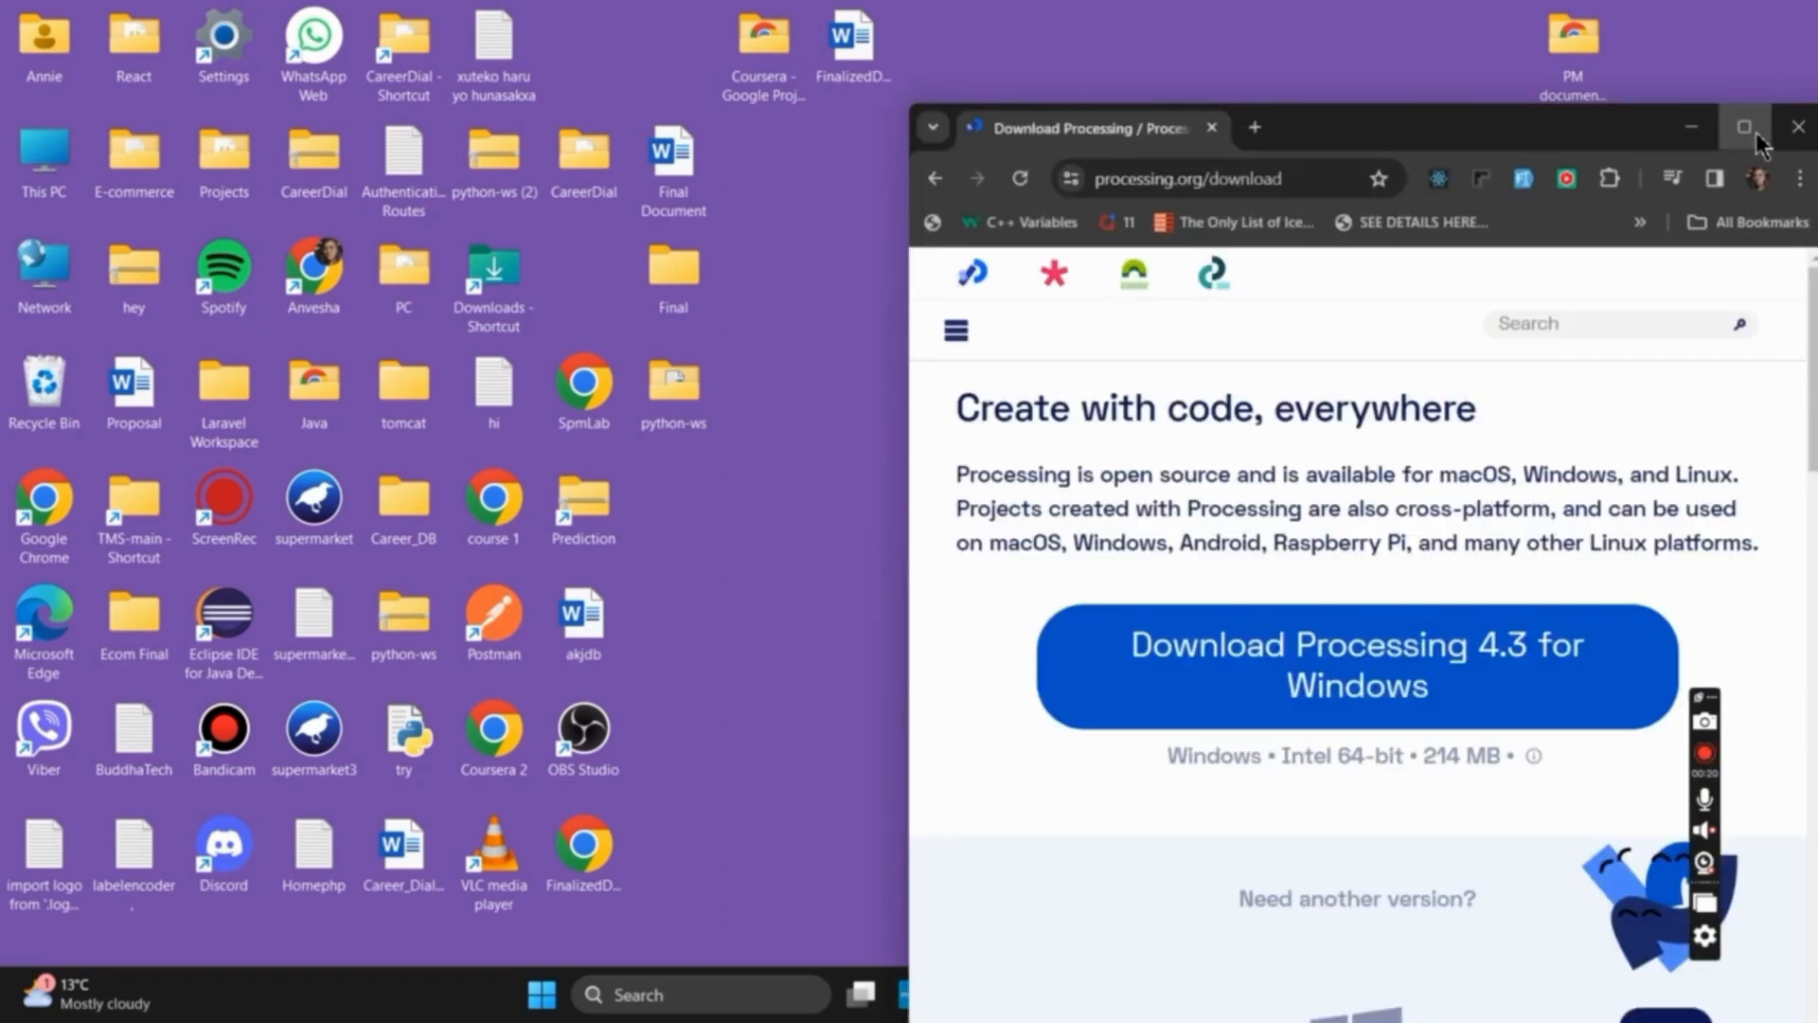
left_click(1741, 125)
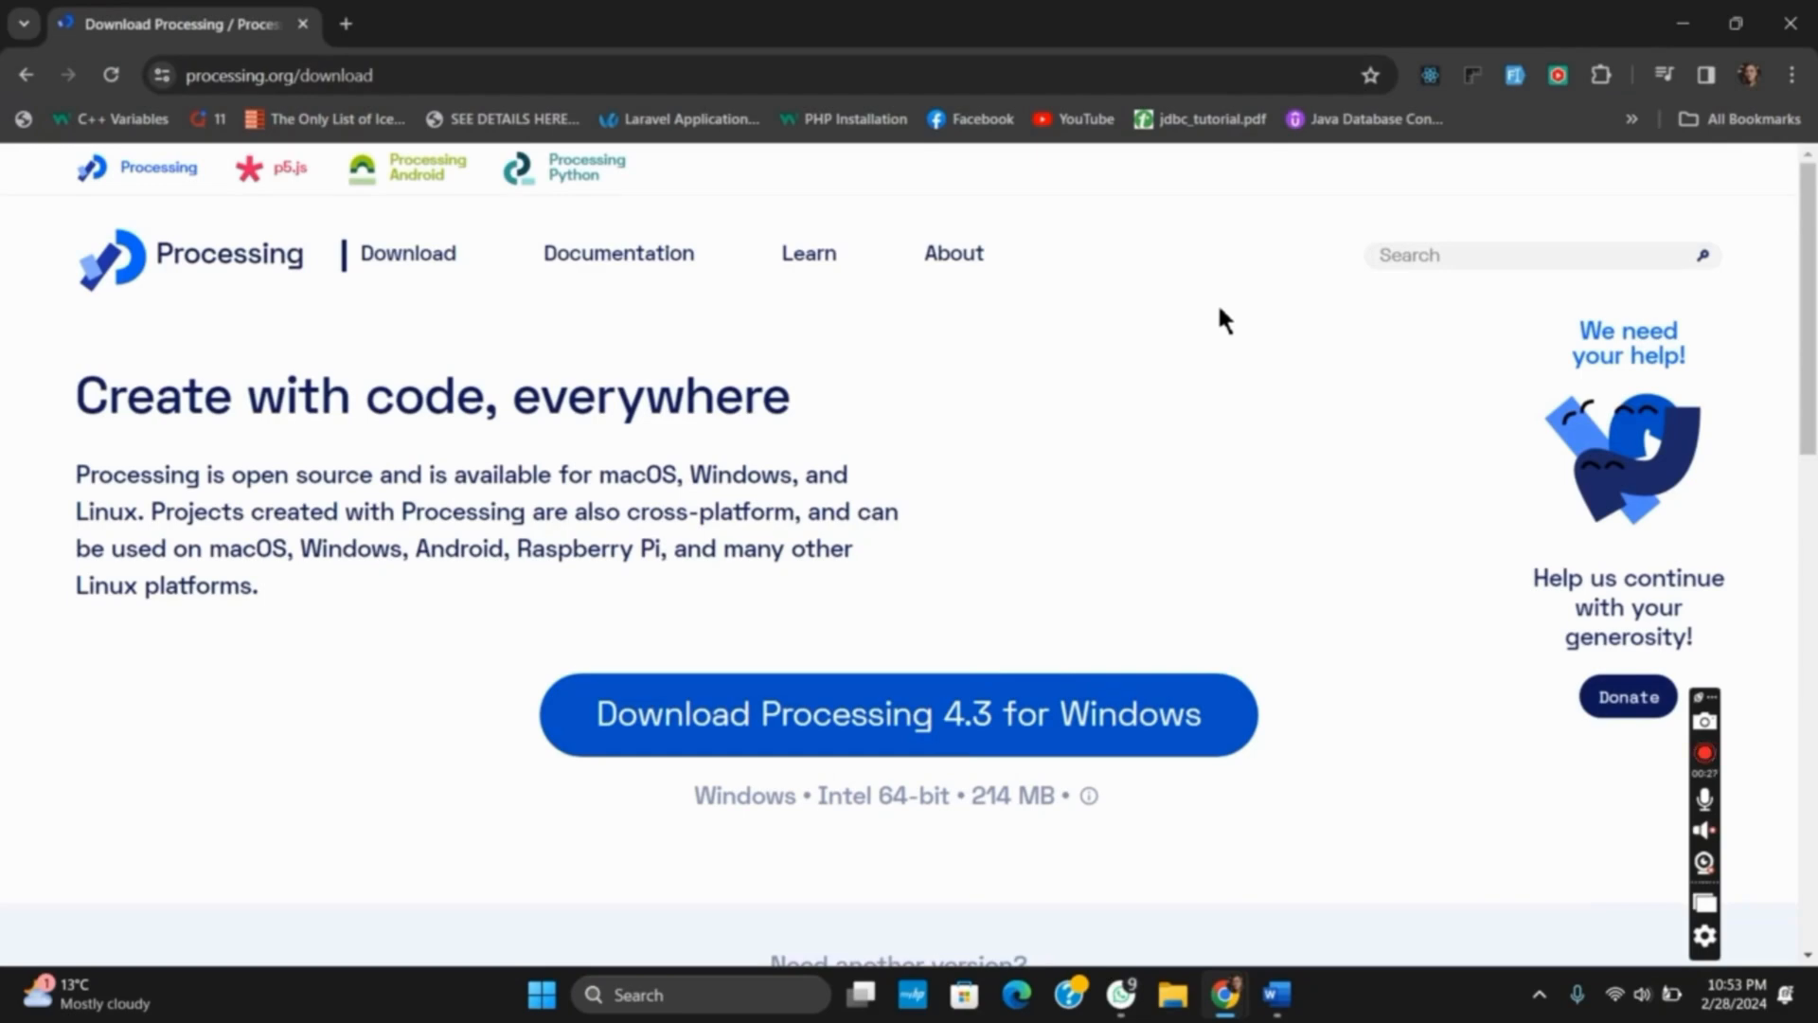
mouse_move(1026, 293)
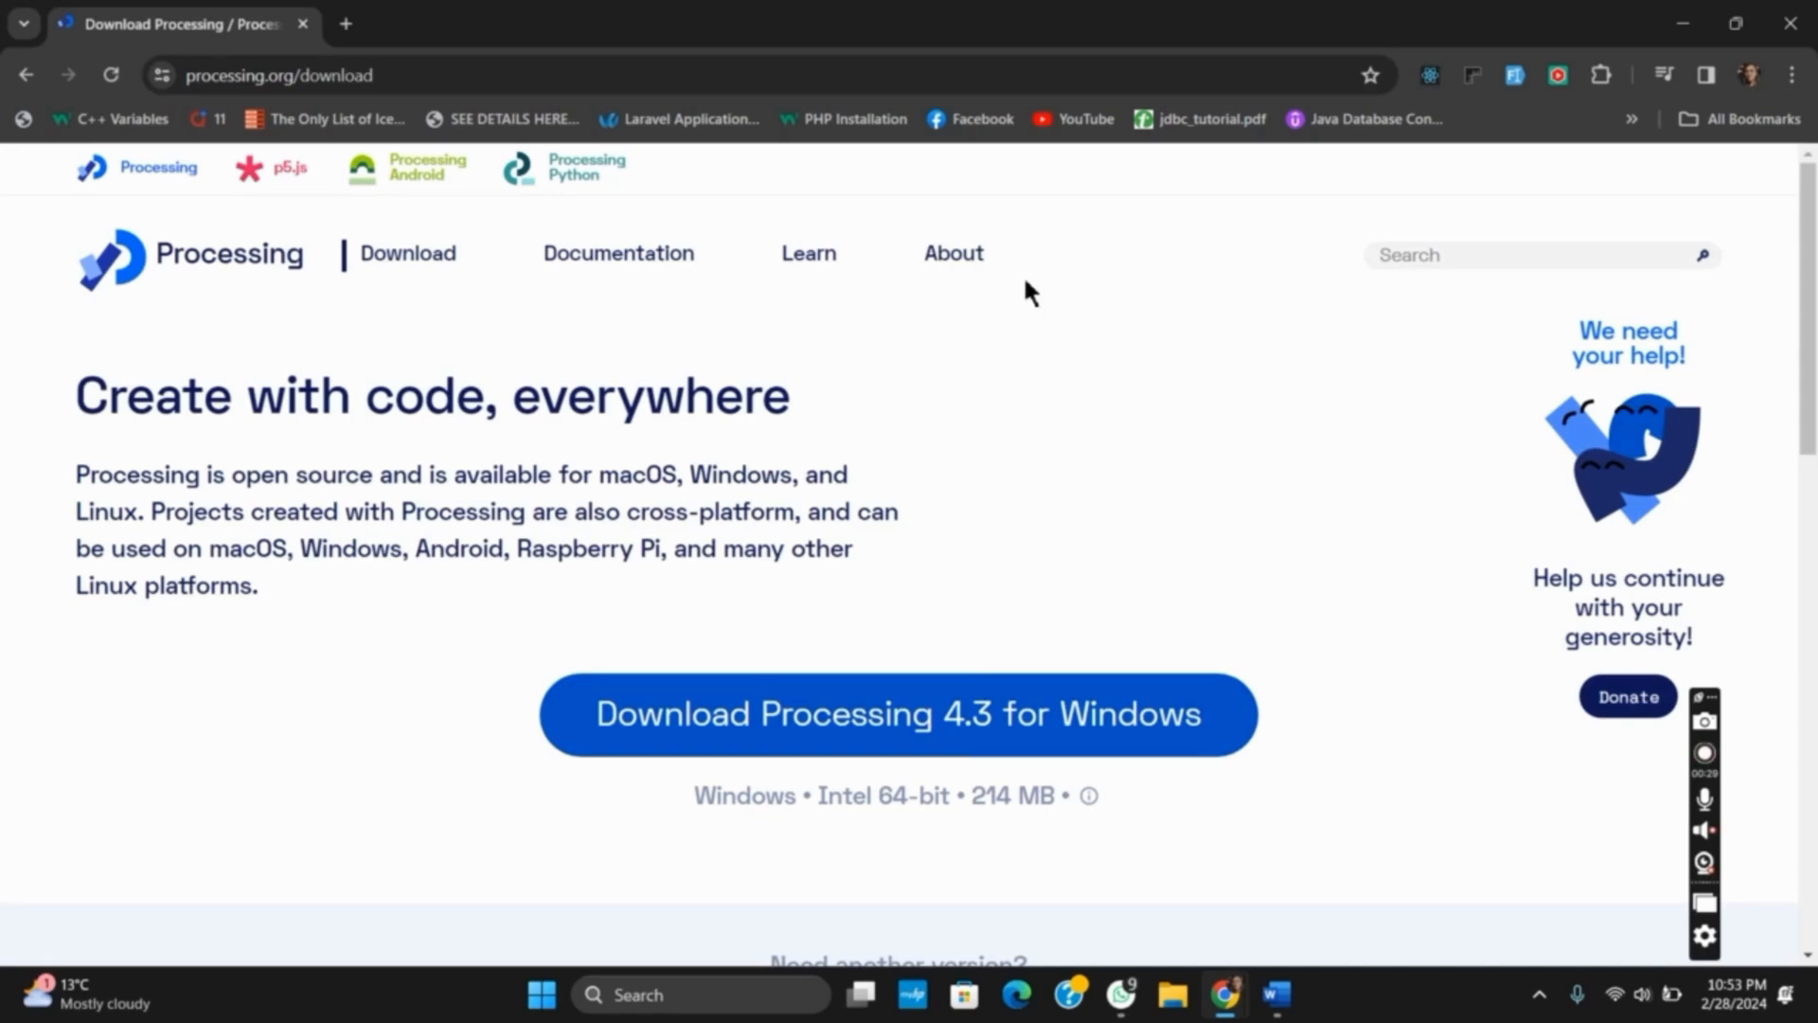
mouse_move(414, 260)
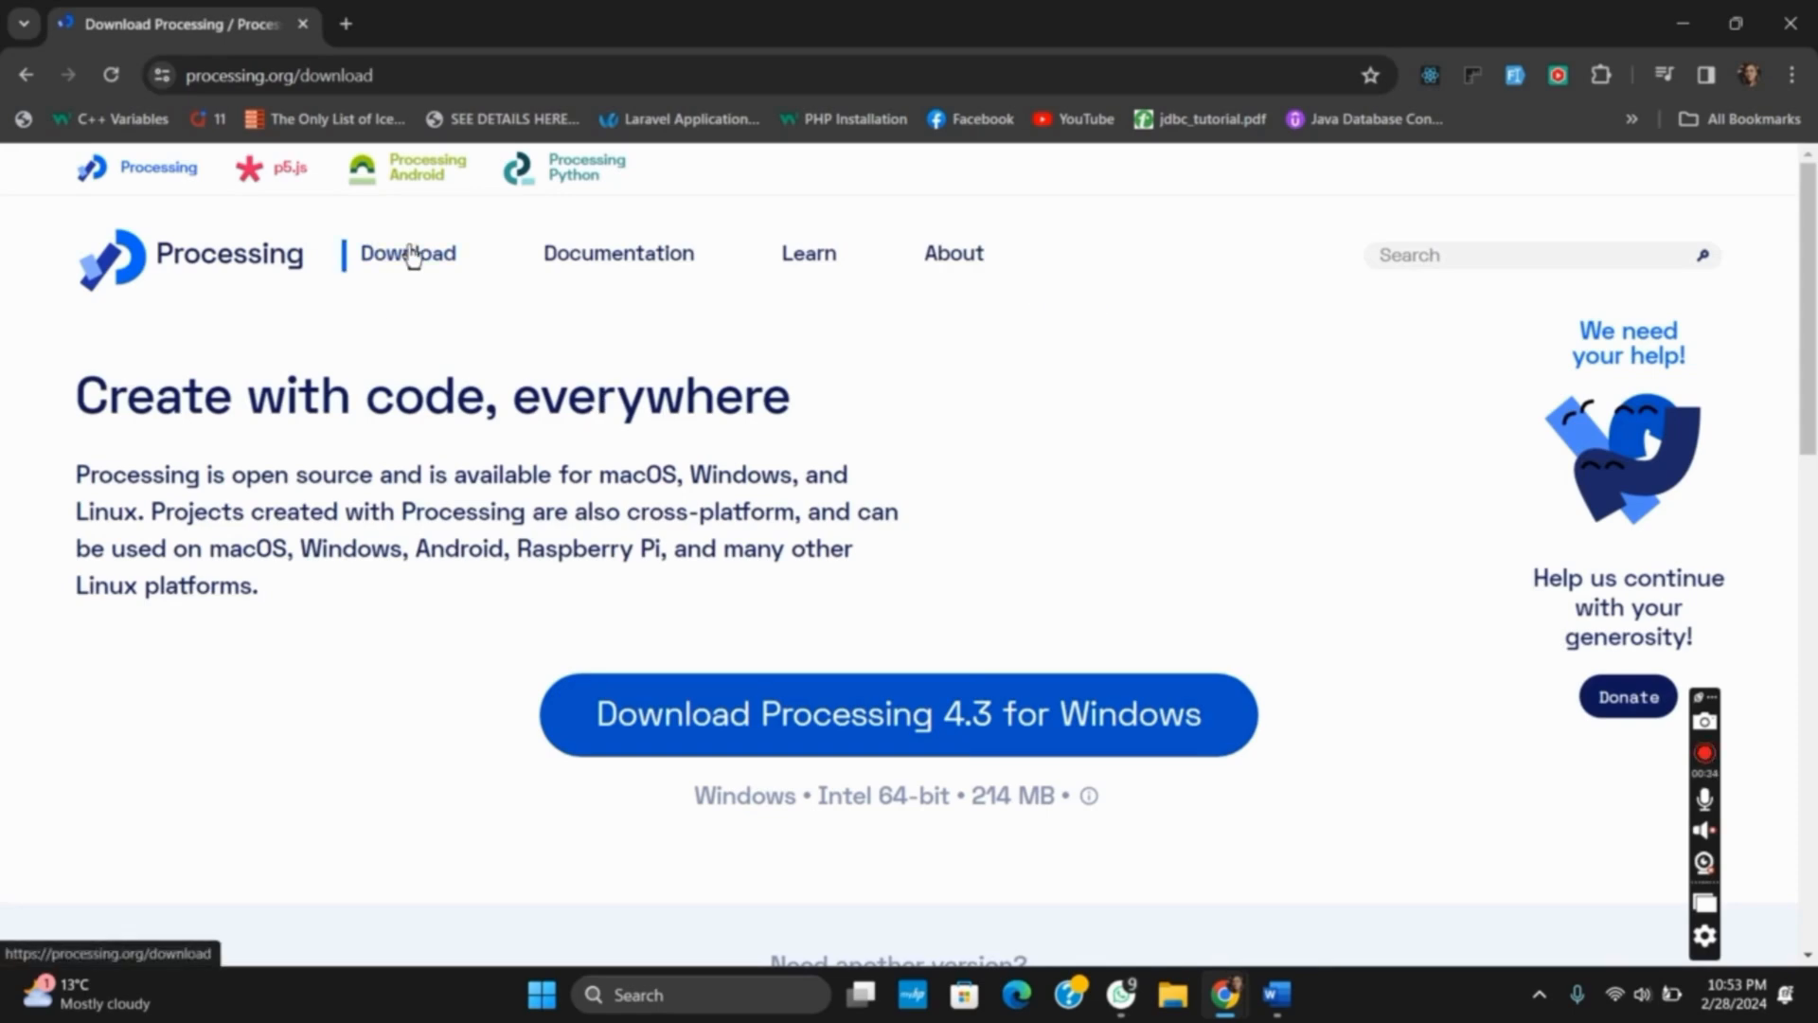
mouse_move(858, 780)
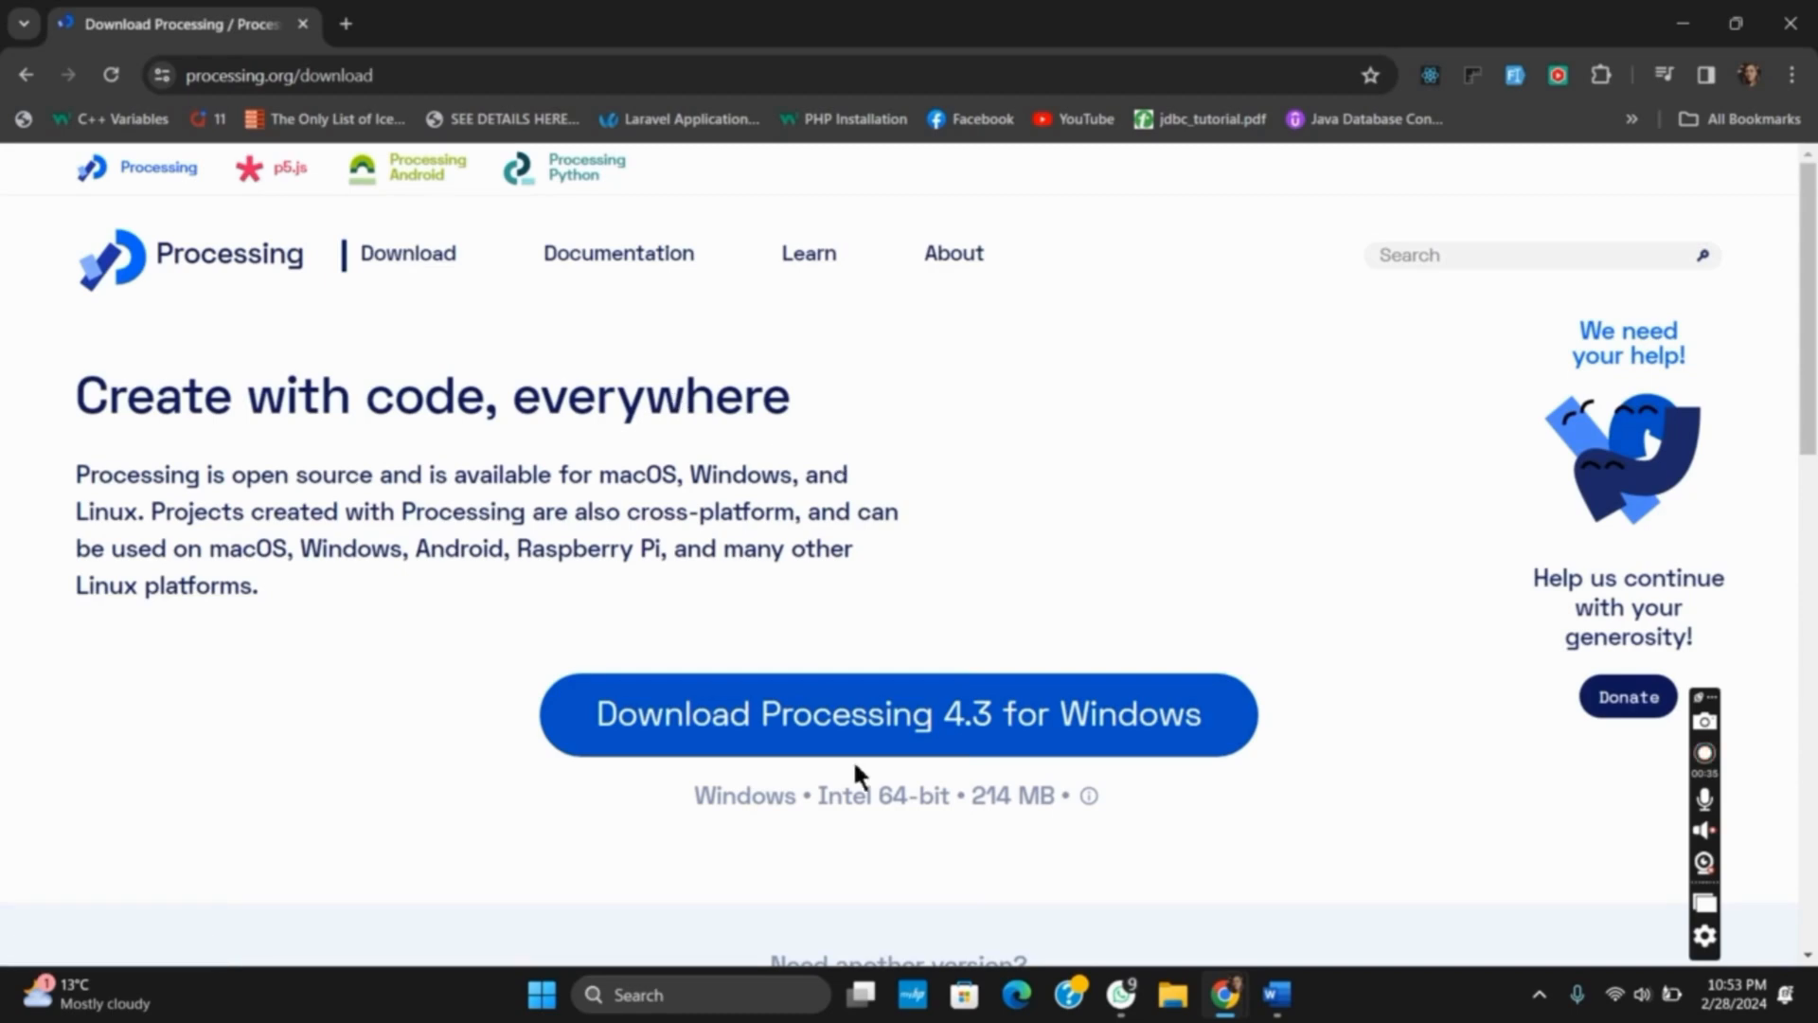
mouse_move(1026, 733)
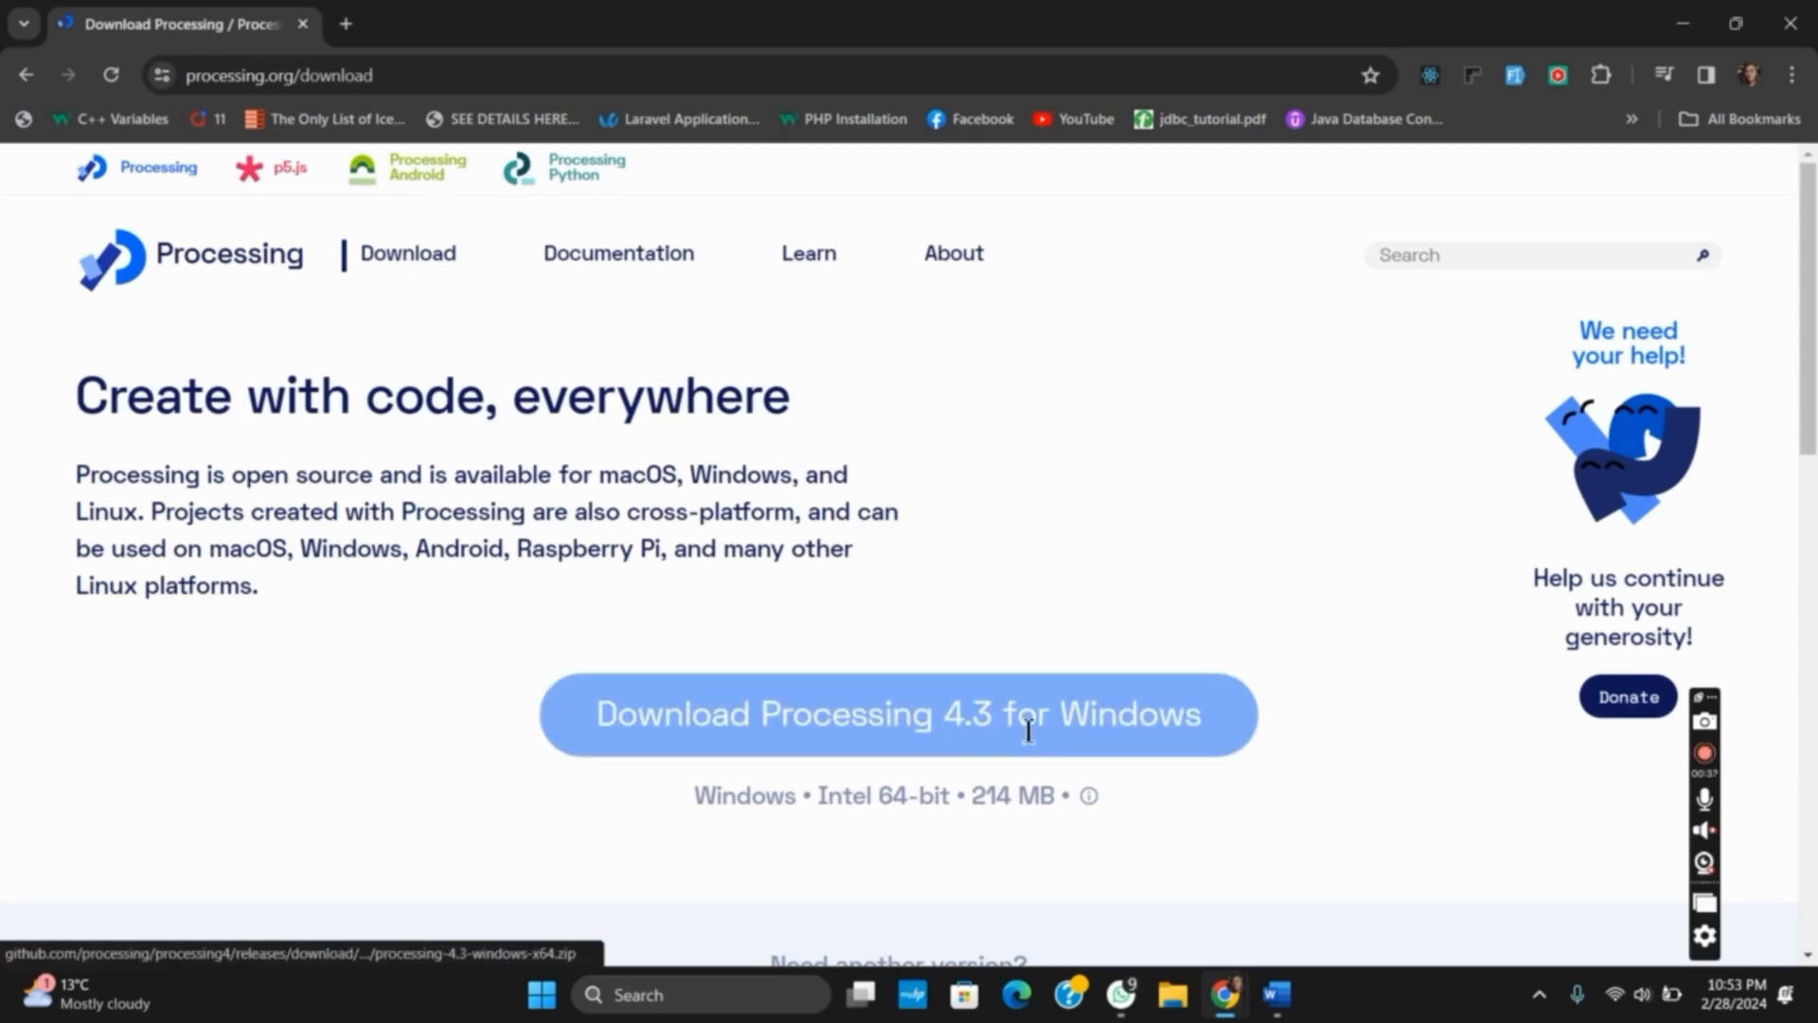
Step: Review the other platform versions, then check the processing-4.3-windows-x64 zip in recent downloads
scroll("down", 3)
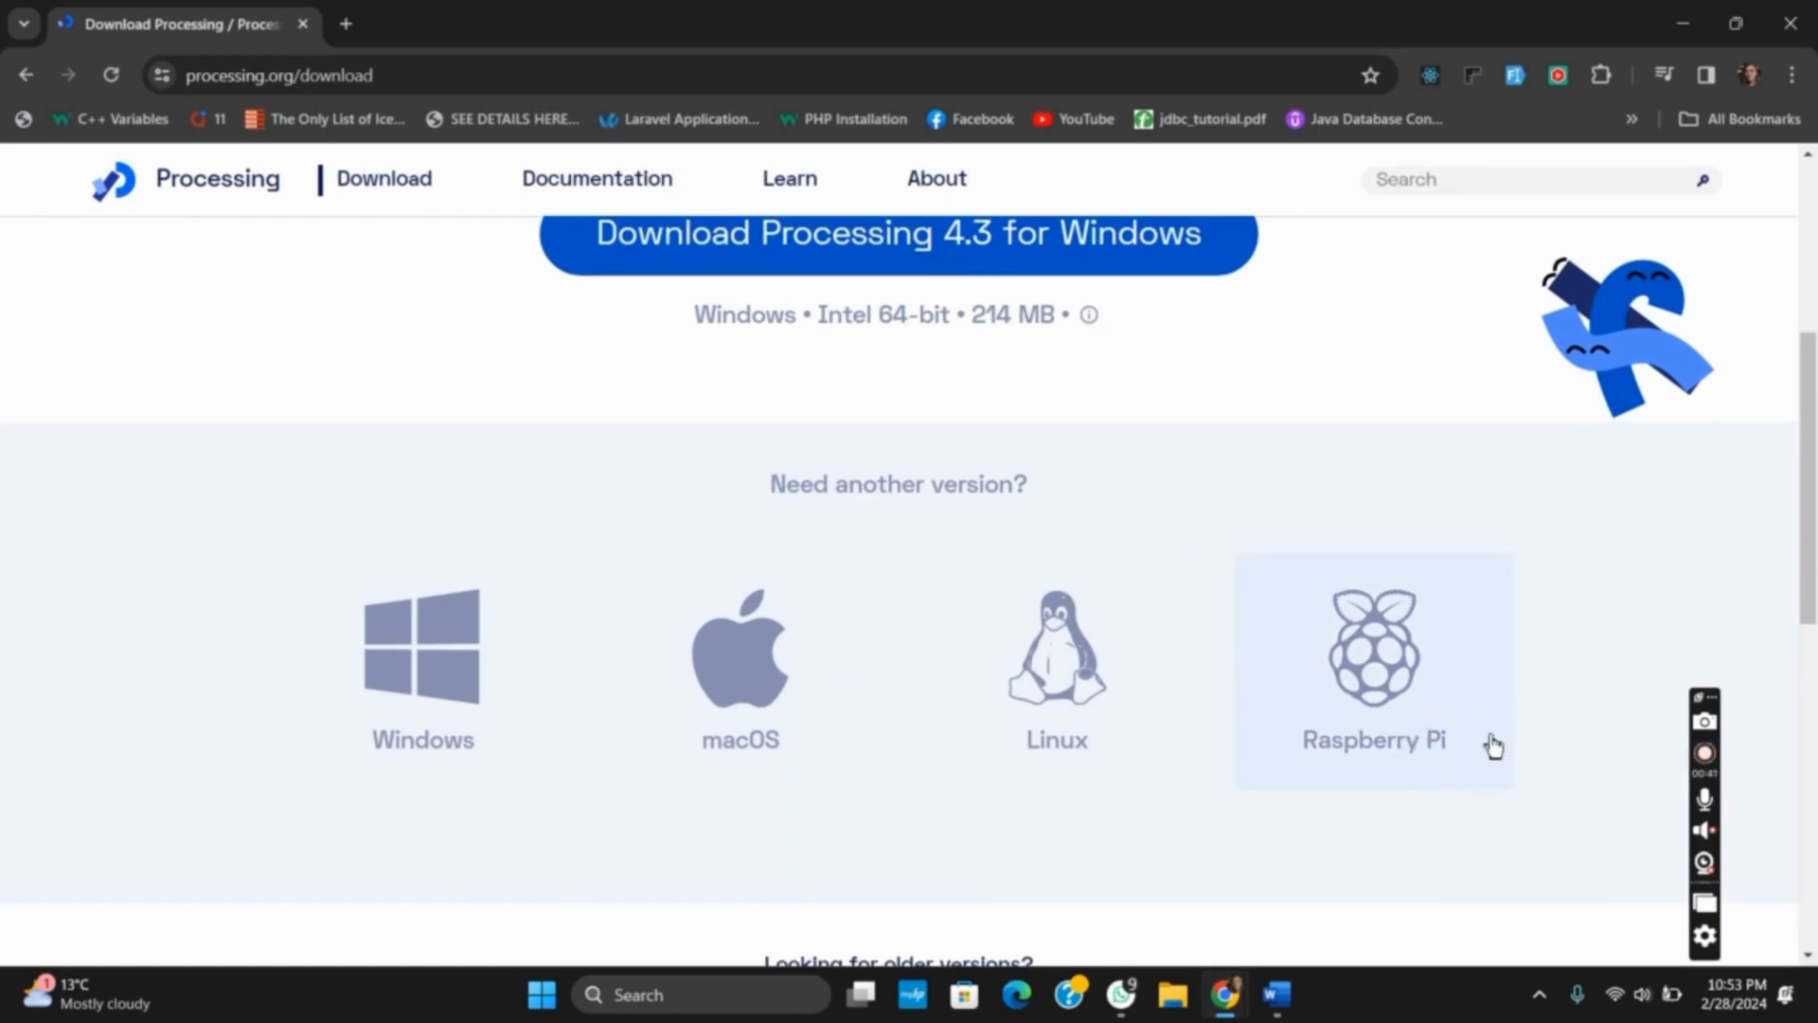
scroll("up", 3)
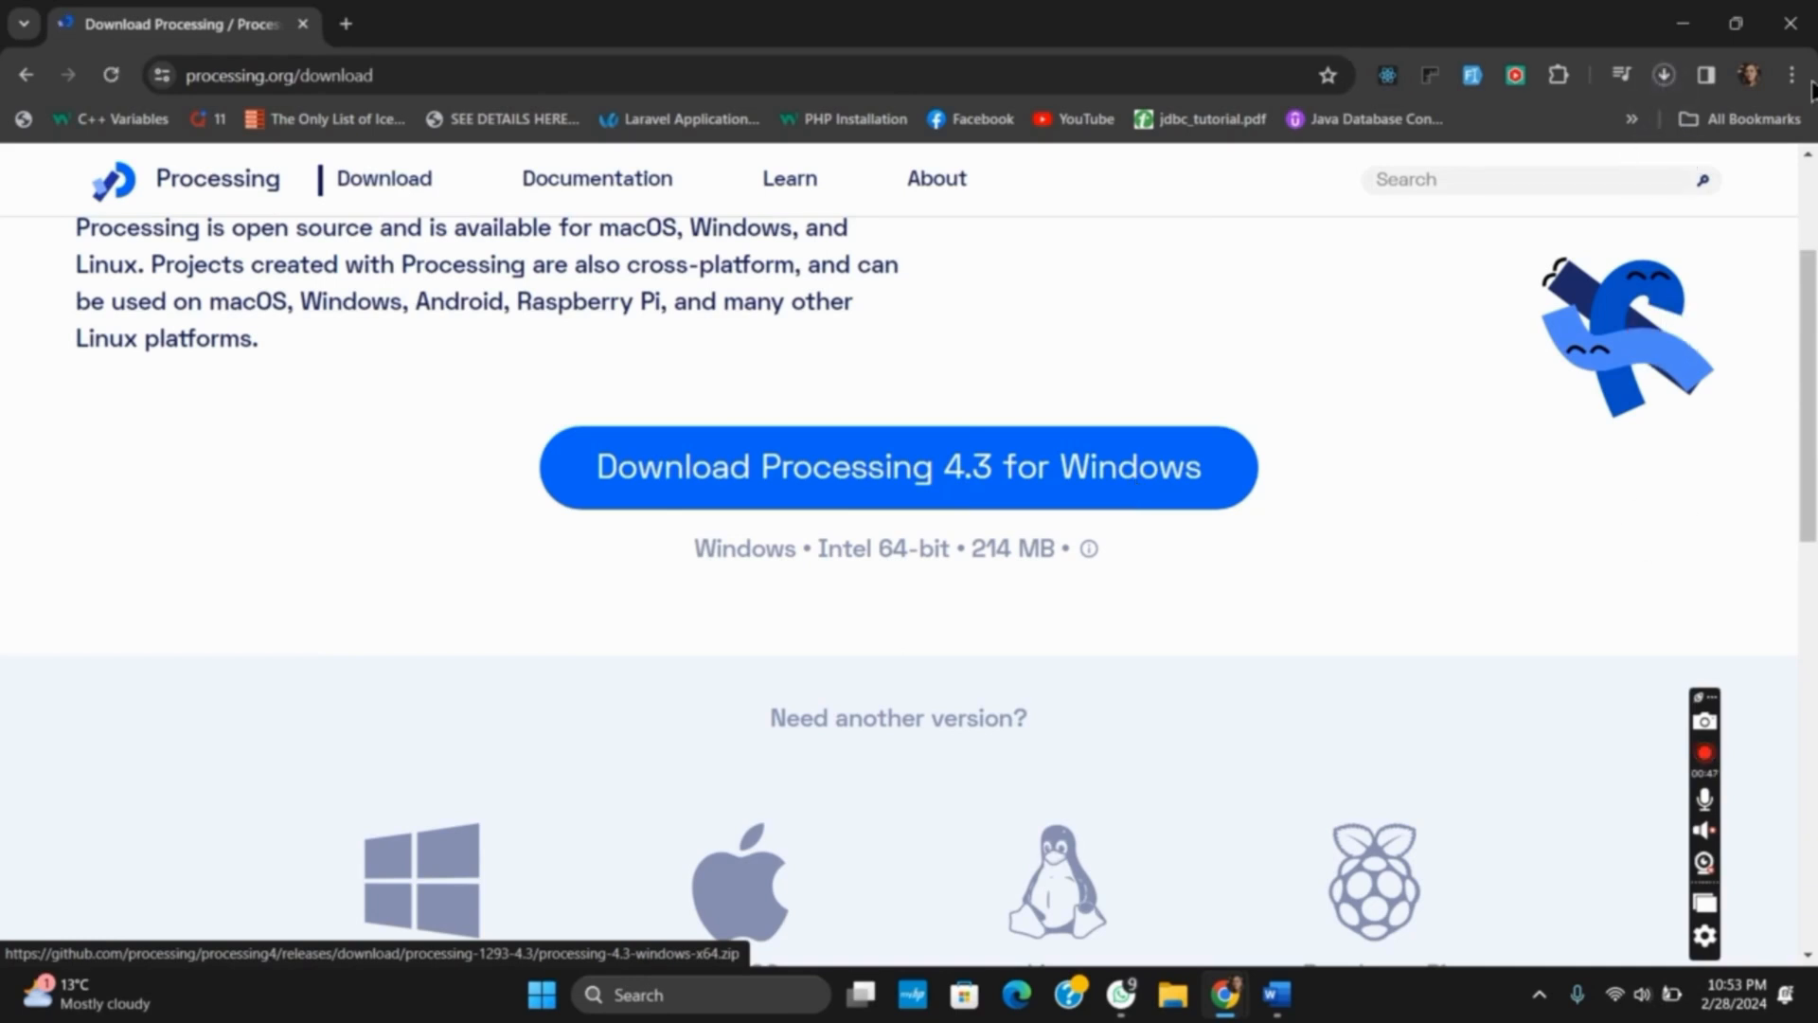
left_click(1663, 74)
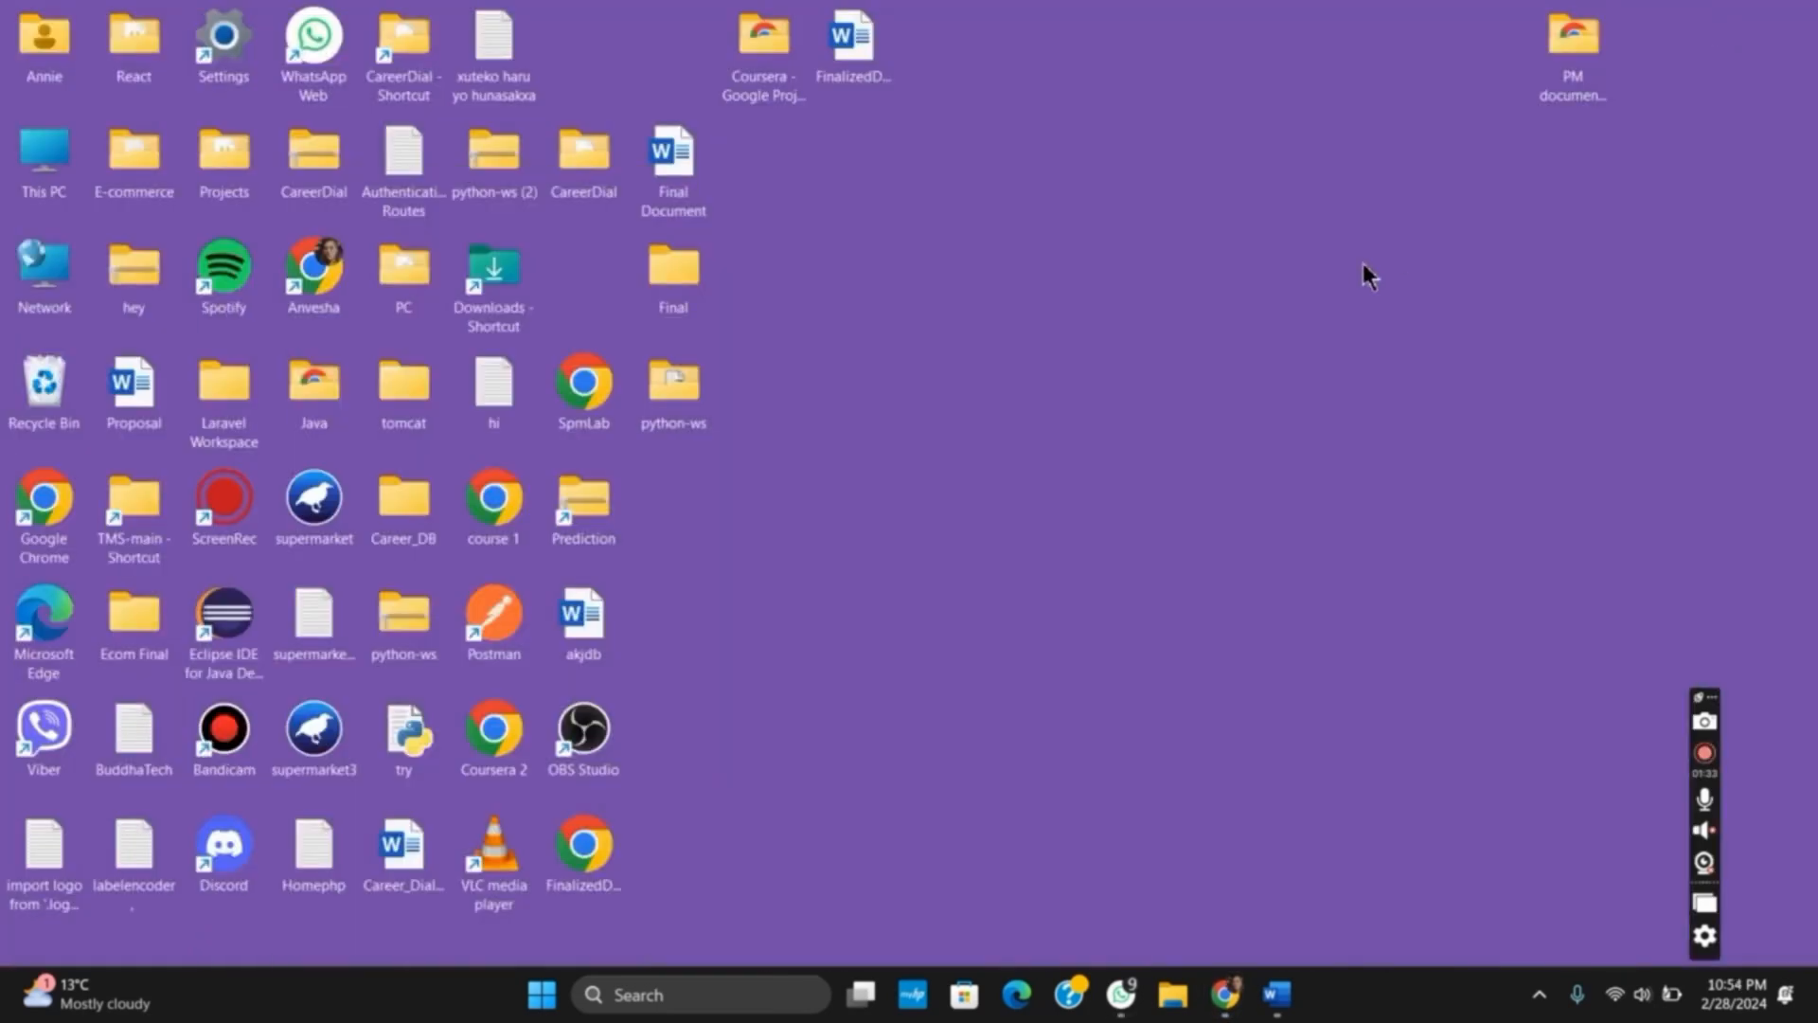
mouse_move(1219, 939)
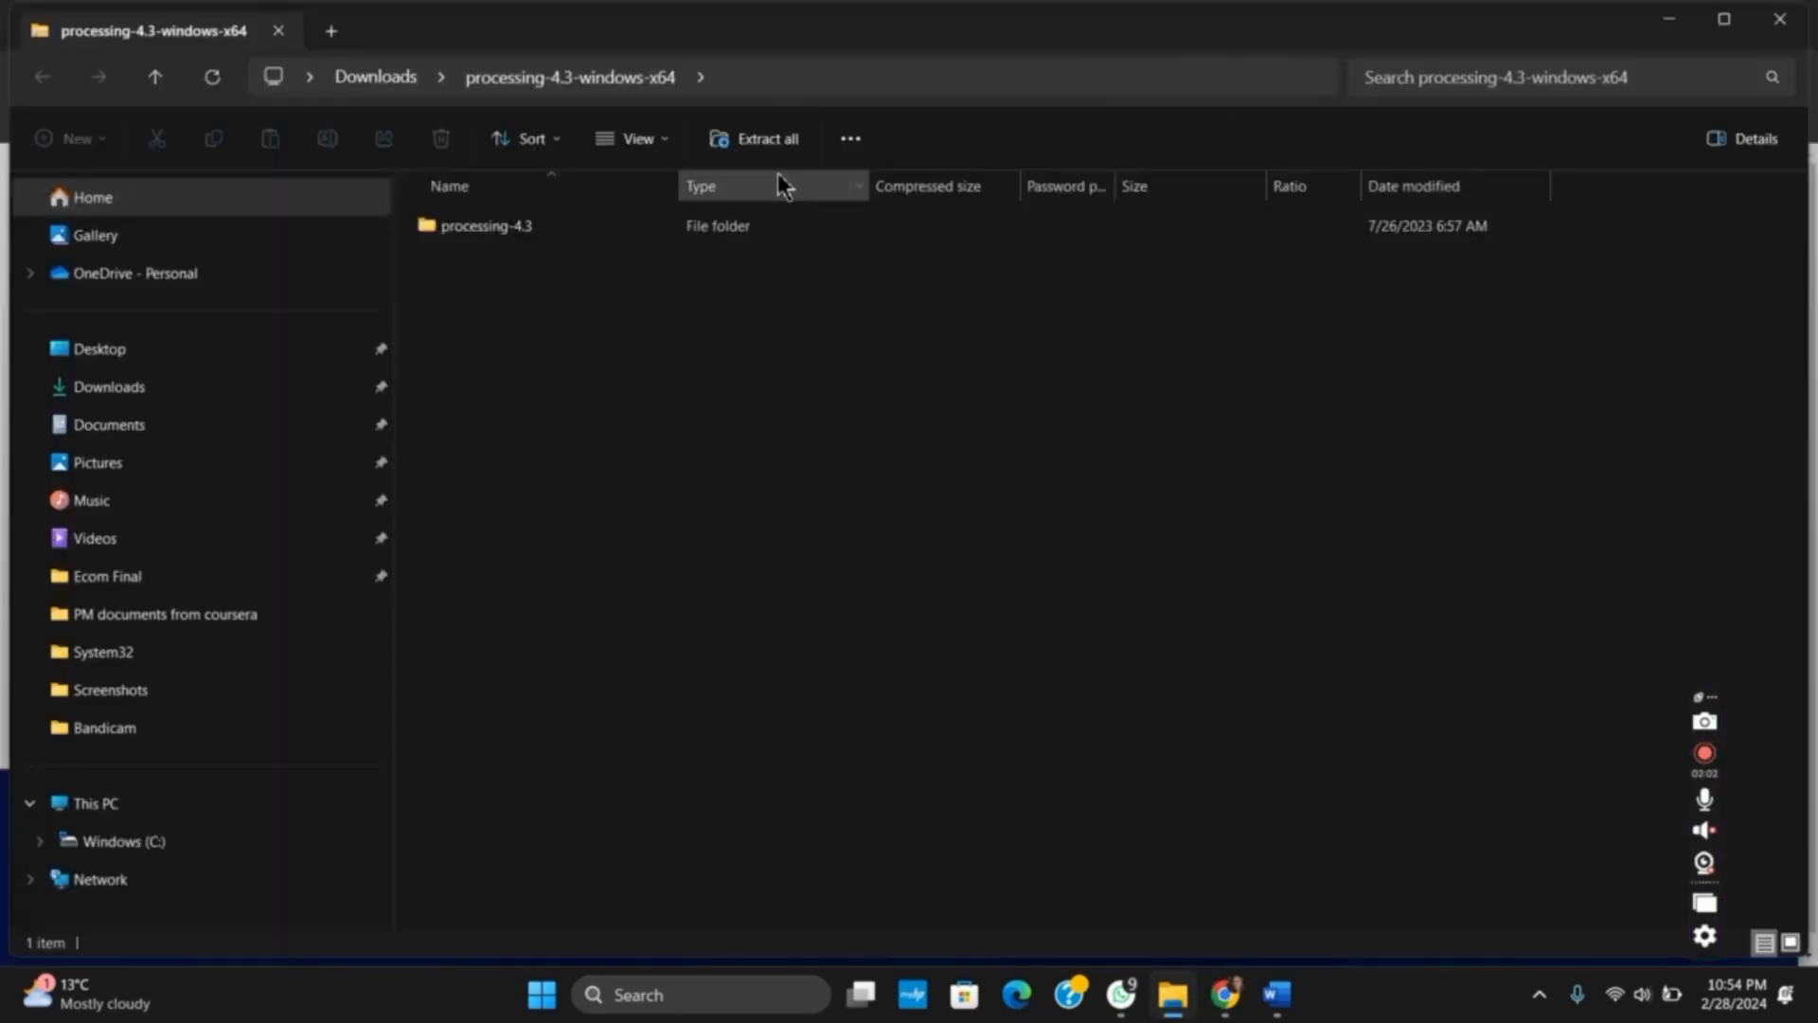
mouse_move(787, 161)
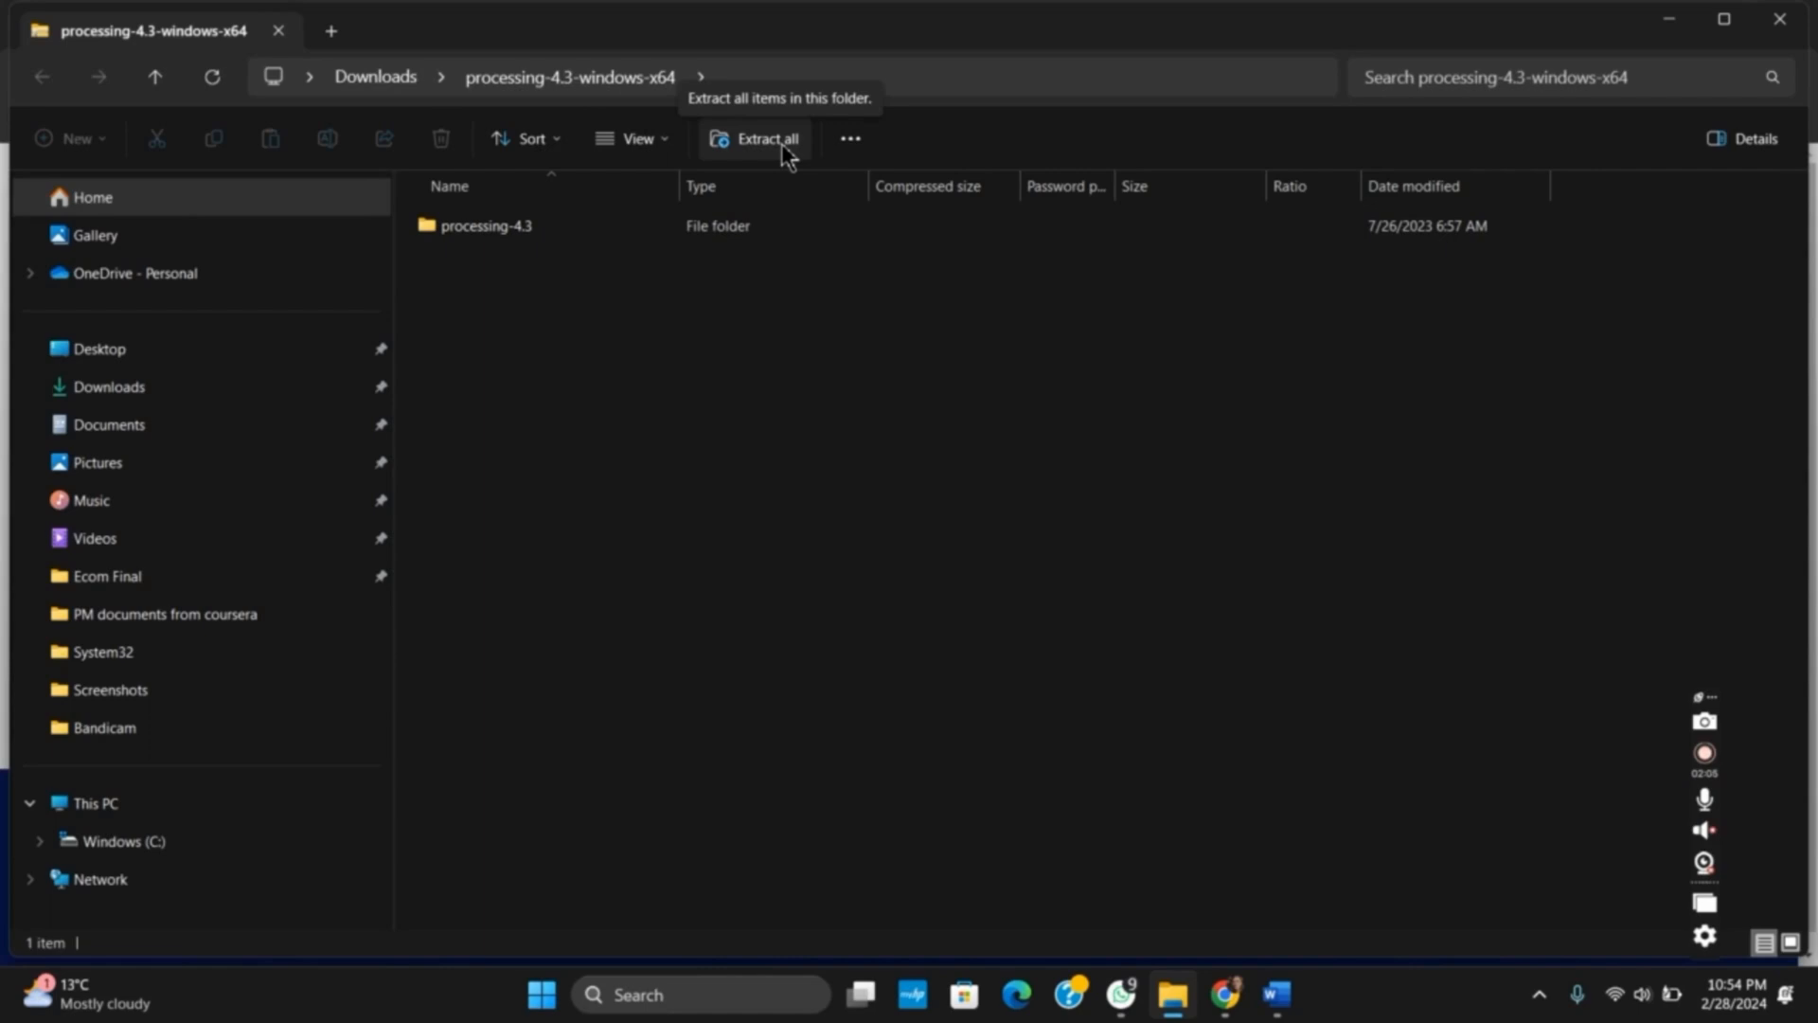